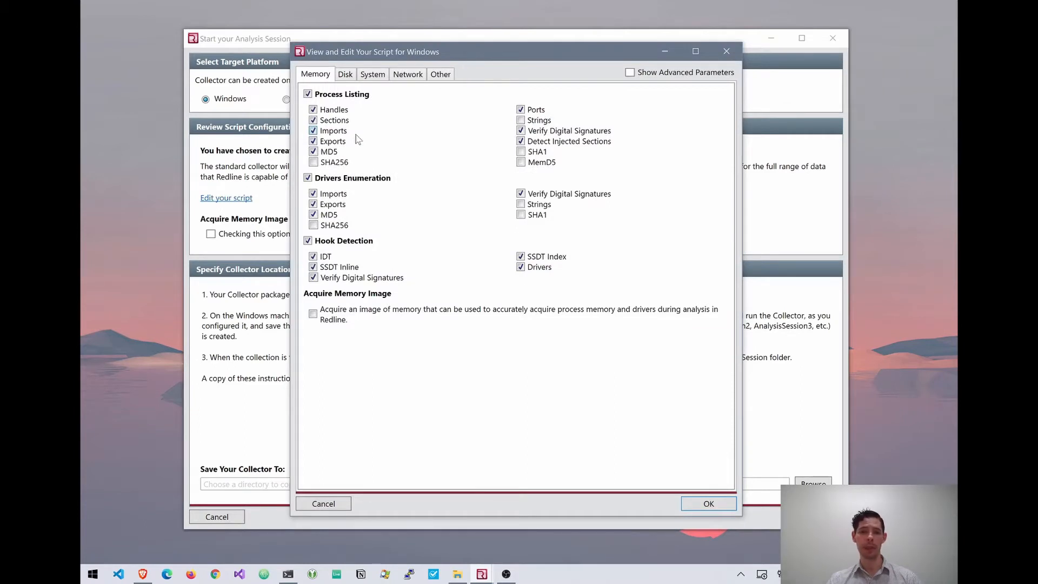
- Review the Memory checkboxes for process, driver and hook details in the collector script
left_click(307, 178)
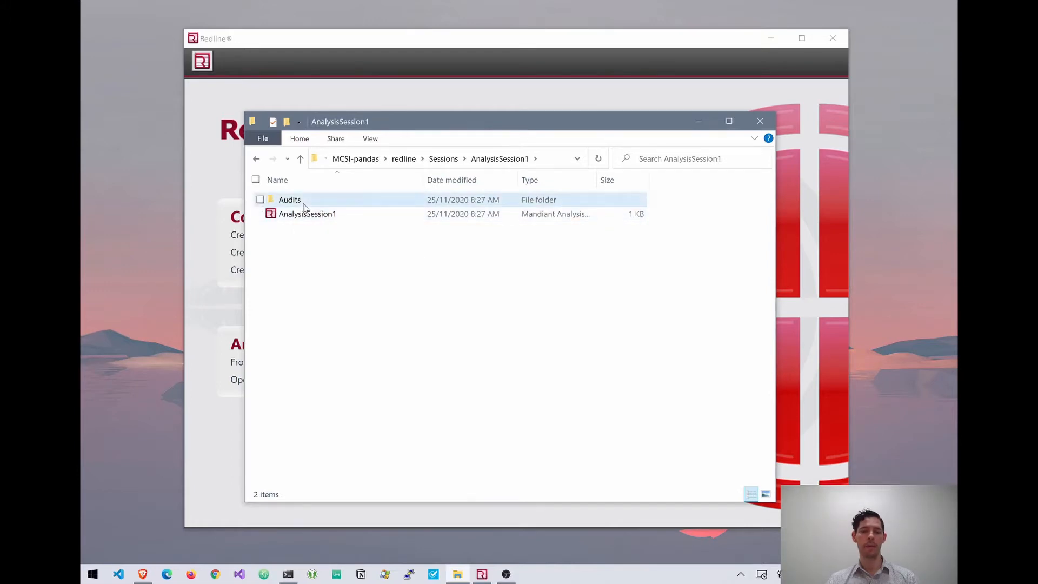
- Enter the Audits folder under Sessions > AnalysisSession1
double_click(290, 199)
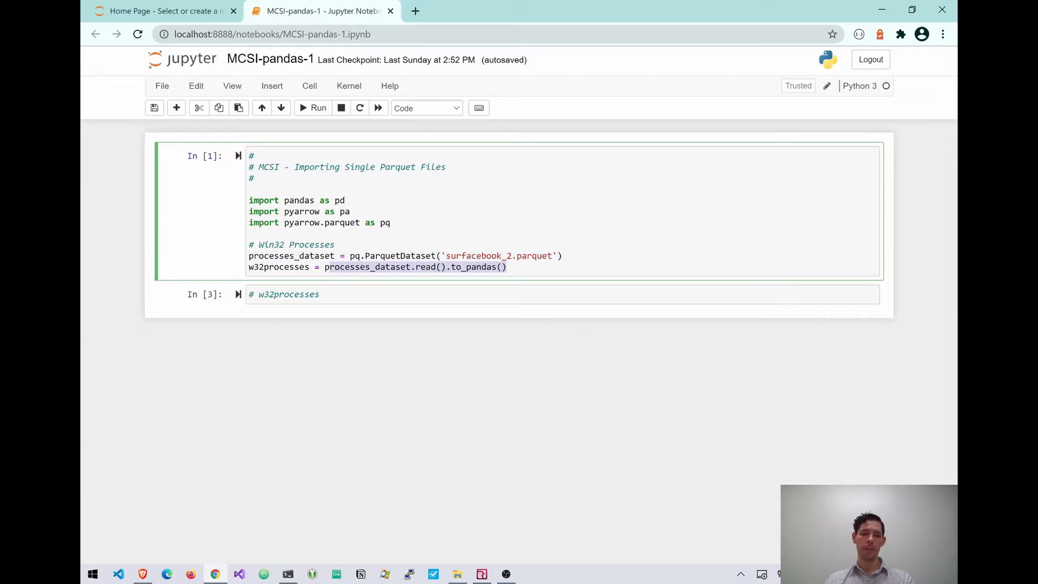
- Run the Parquet-reading cell and display the 265-row w32processes DataFrame
left_click(318, 108)
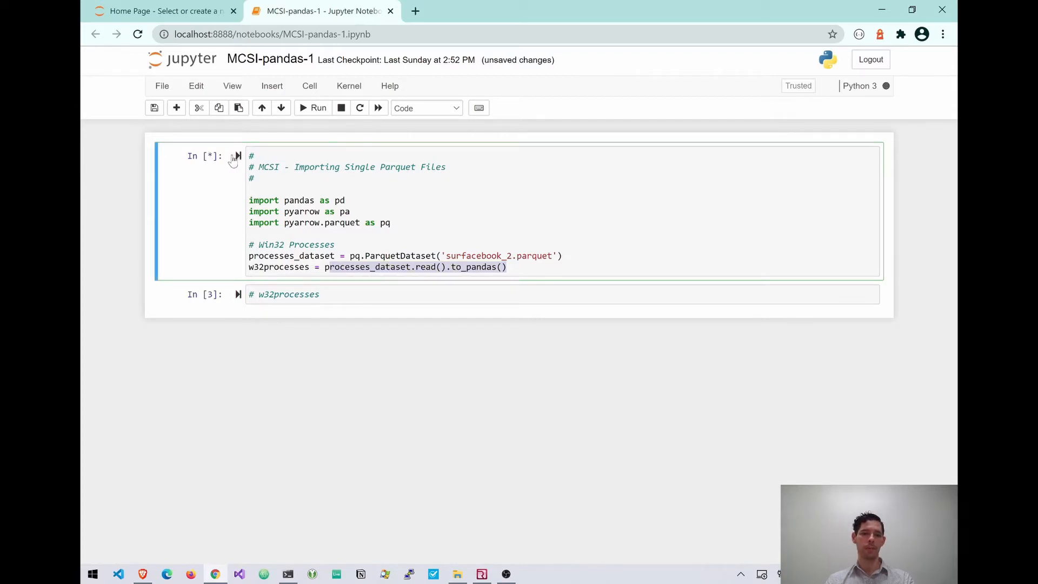
left_click(318, 109)
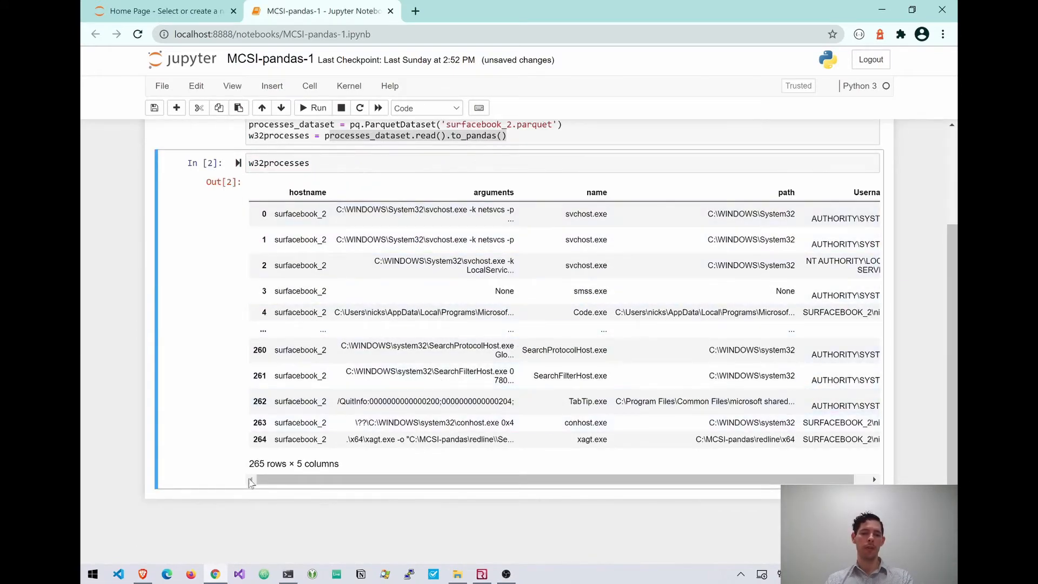